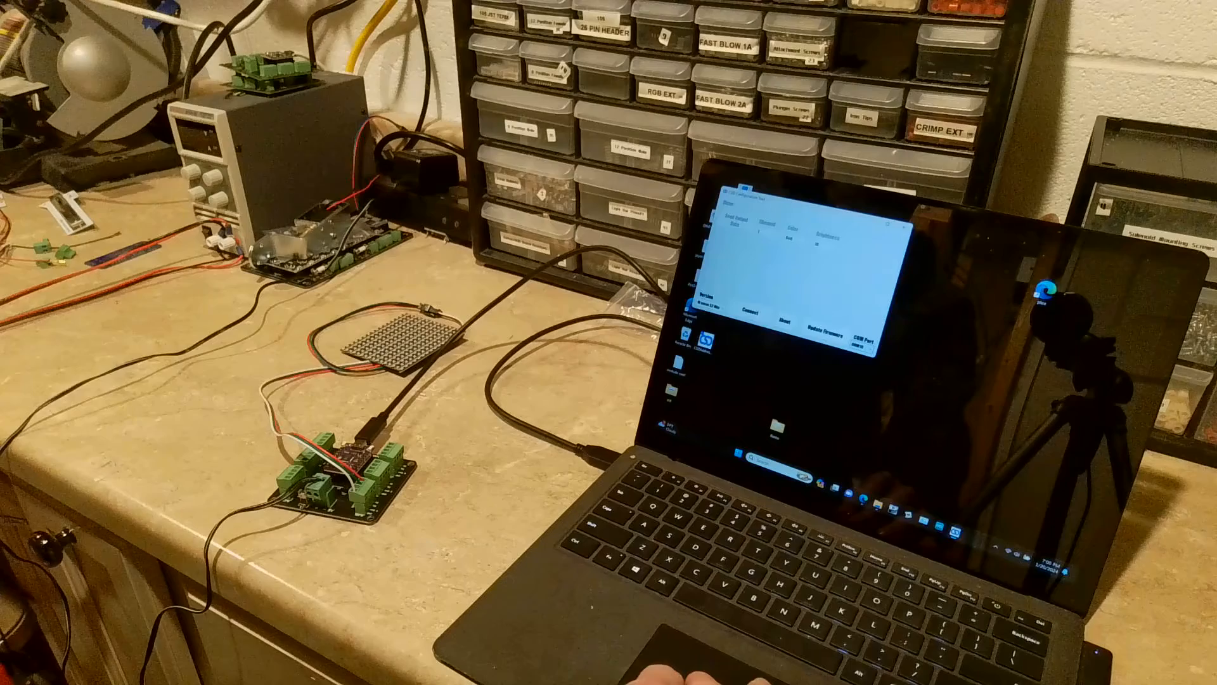
Reveal the Color list of available test output colours while the panel glows blue
{"action": "left_click", "coordinate": [819, 317]}
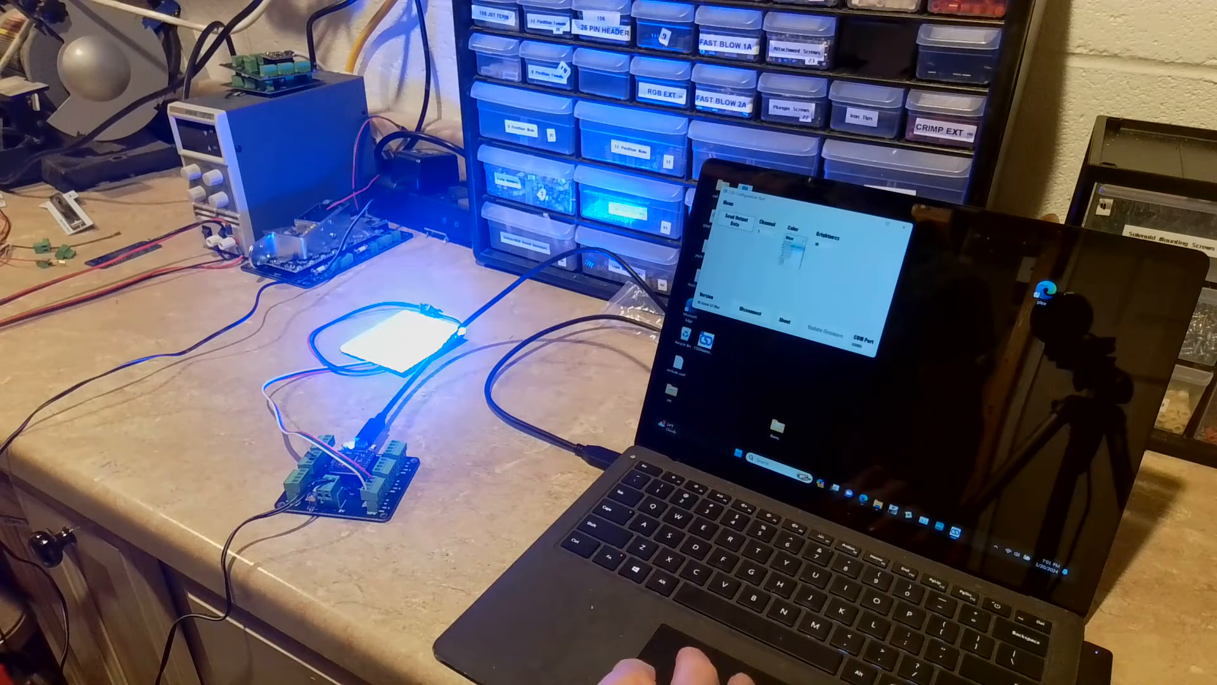
{"action": "left_click", "coordinate": [791, 231]}
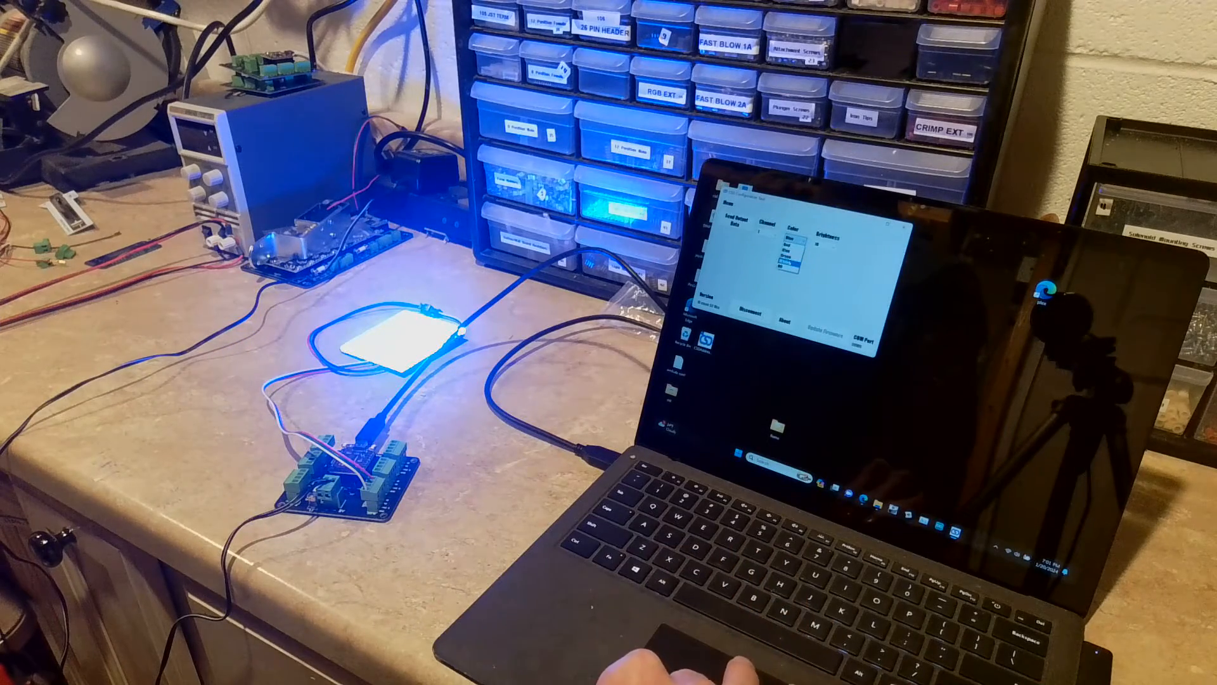